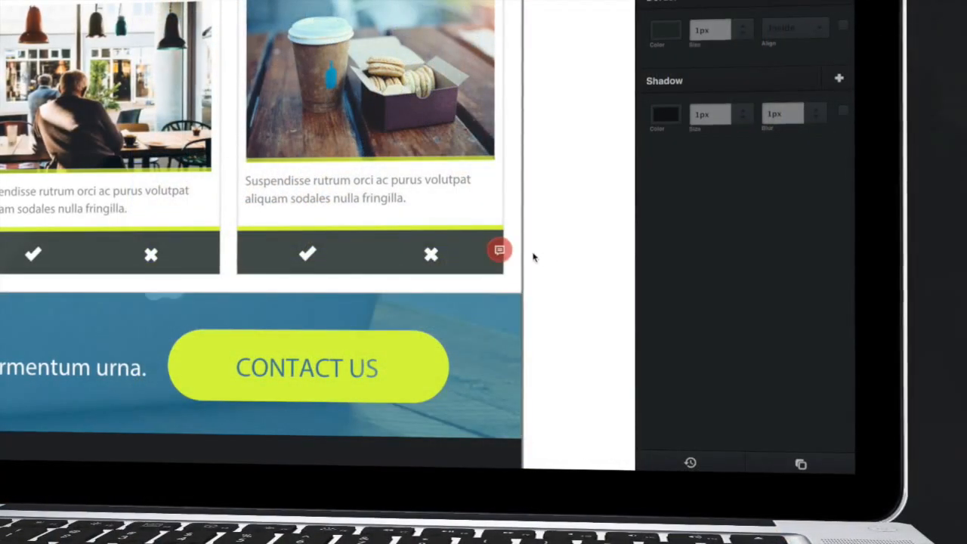
Restore an earlier version with light card buttons and green check, red cross icons
click(498, 249)
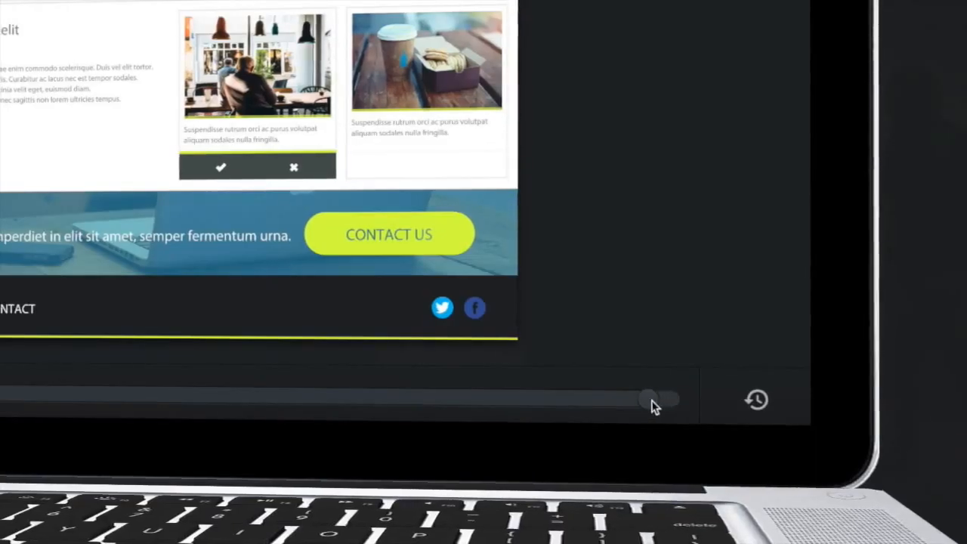
drag(651, 398, 590, 398)
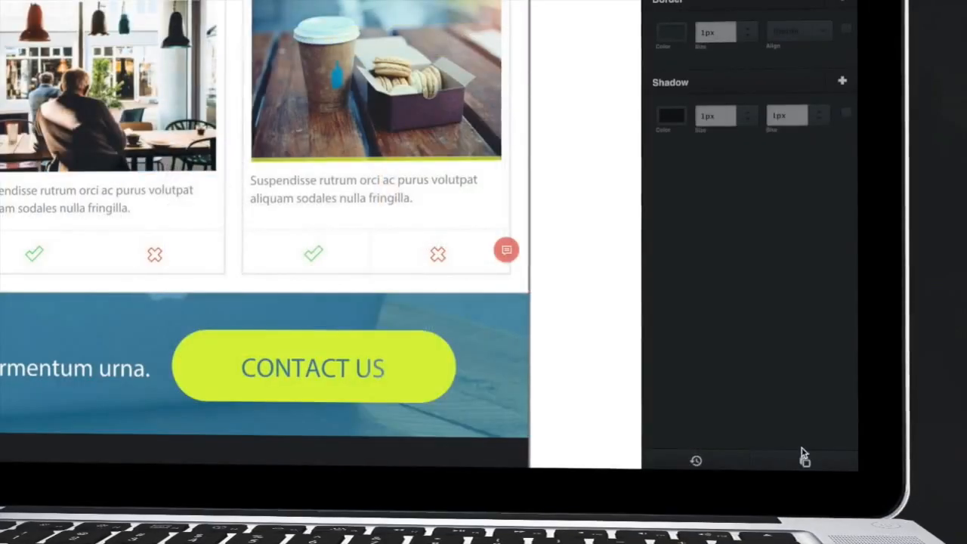
click(506, 249)
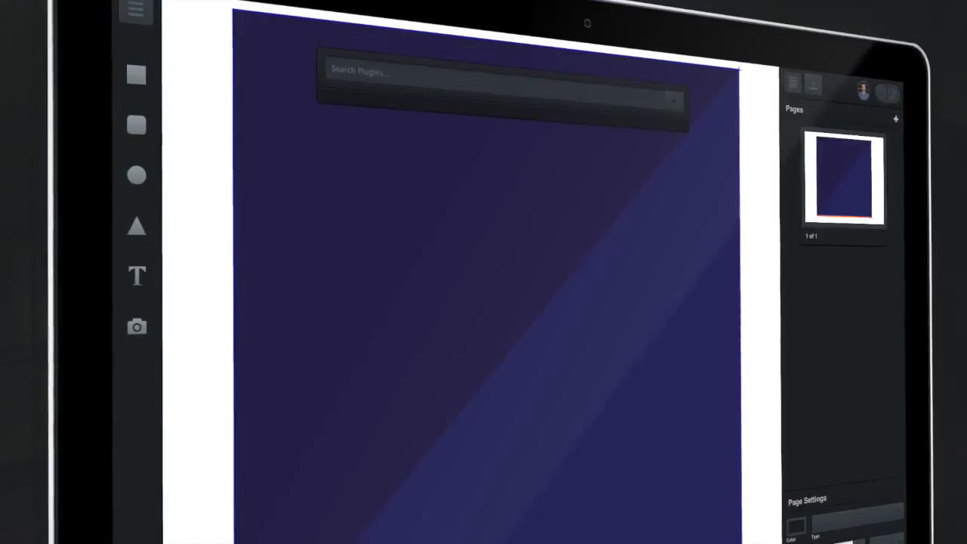
Search plugins for 'pen' and install the Pen drawing plugin
text(pen)
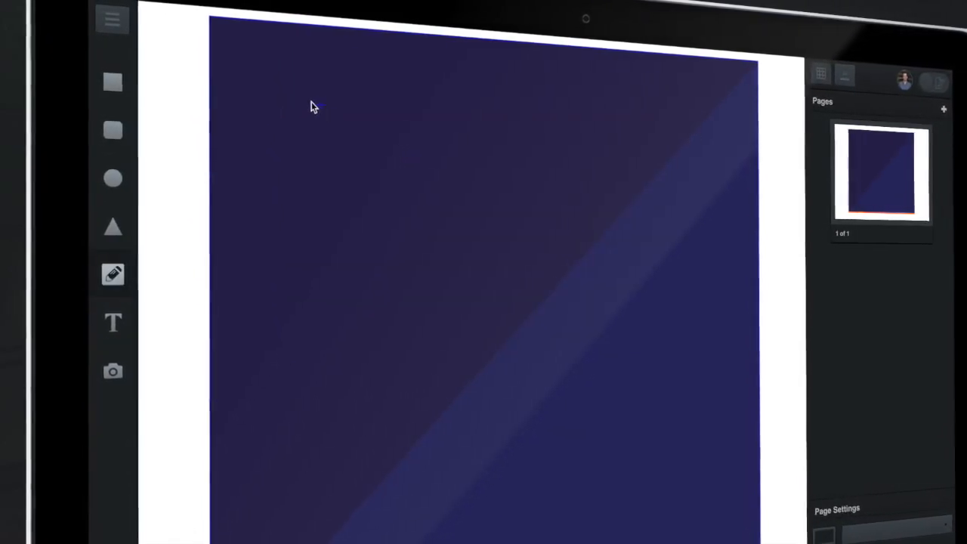
Draw a large shield-like polygon across the page top with the Pen tool and set its fill colour
drag(289, 104, 687, 207)
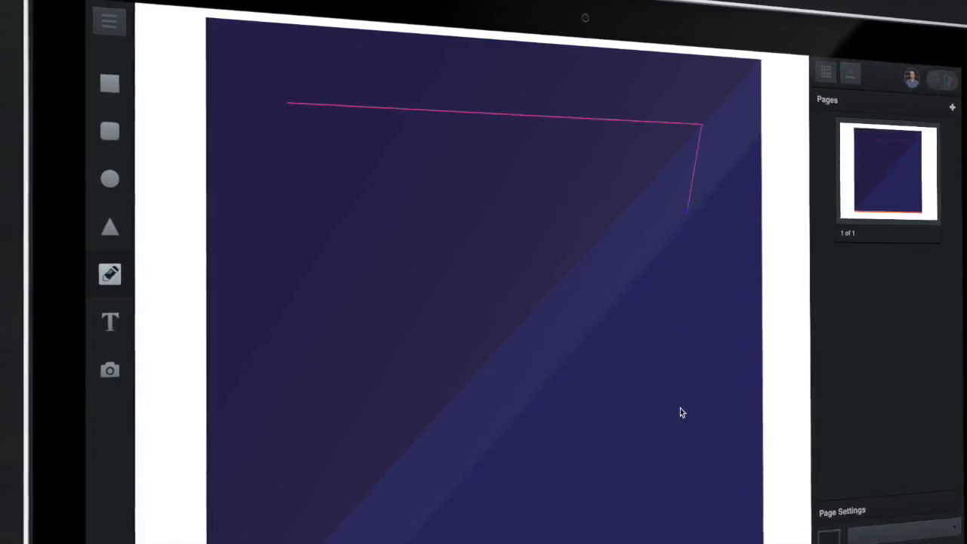
drag(688, 204, 378, 498)
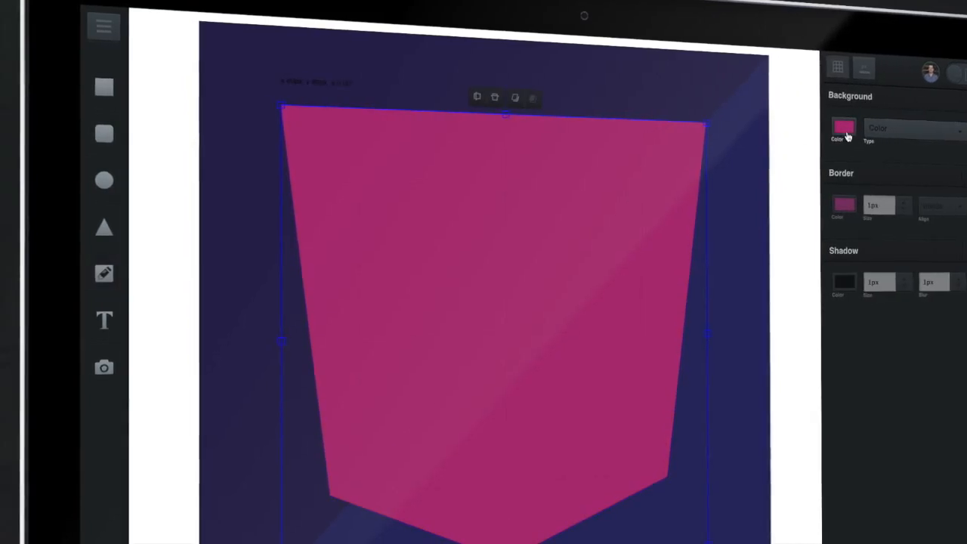
click(844, 128)
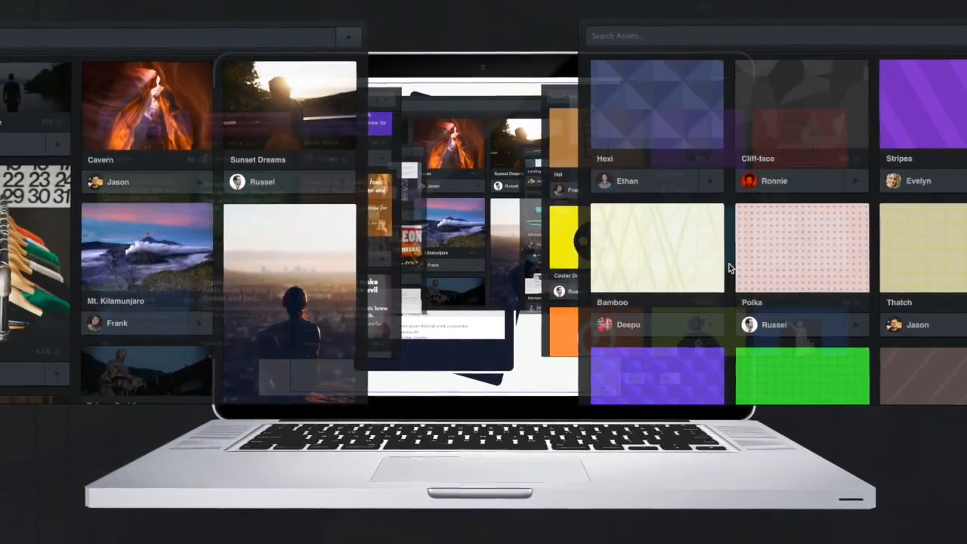
Scroll through the photo and background-pattern thumbnails in the Assets library
scroll(down, 3)
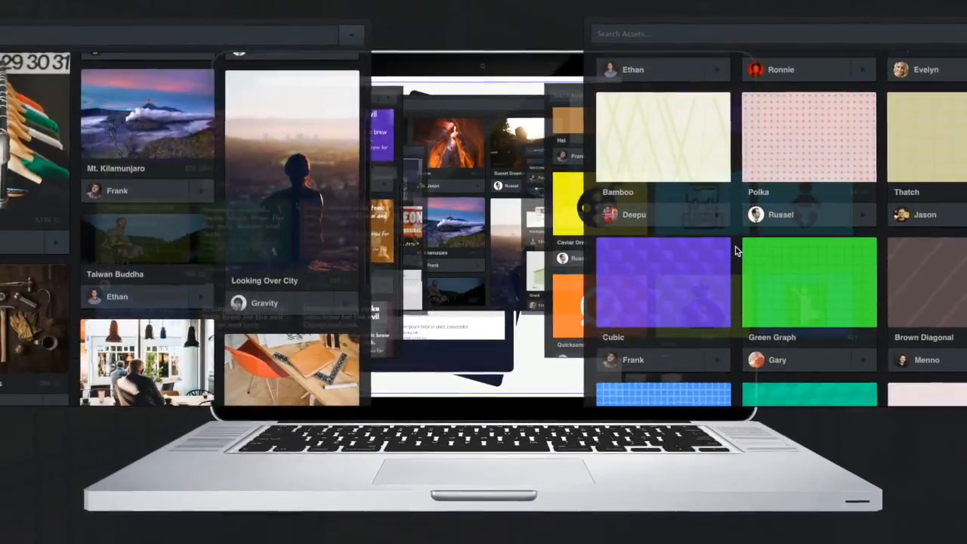
scroll(down, 3)
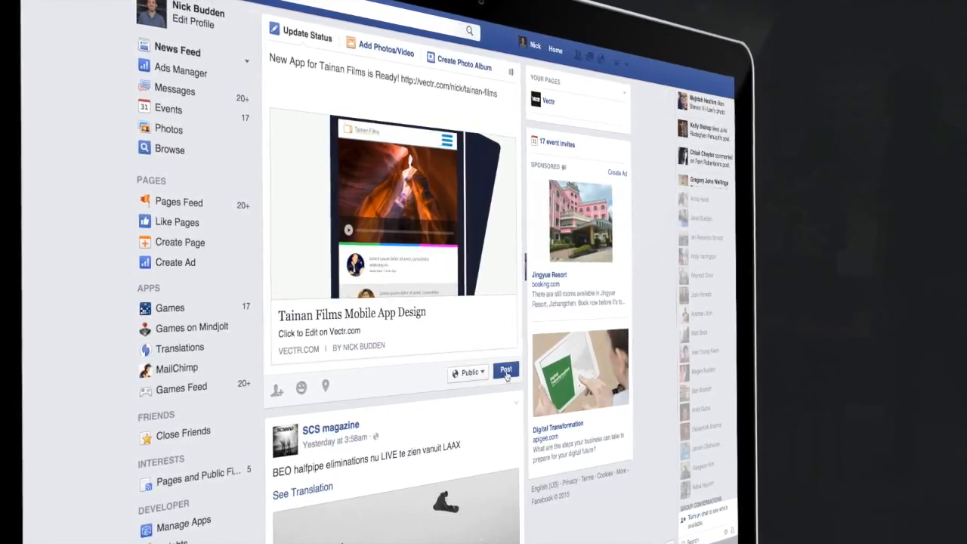
Post the Tainan Films Mobile App Design link publicly on Facebook
click(506, 371)
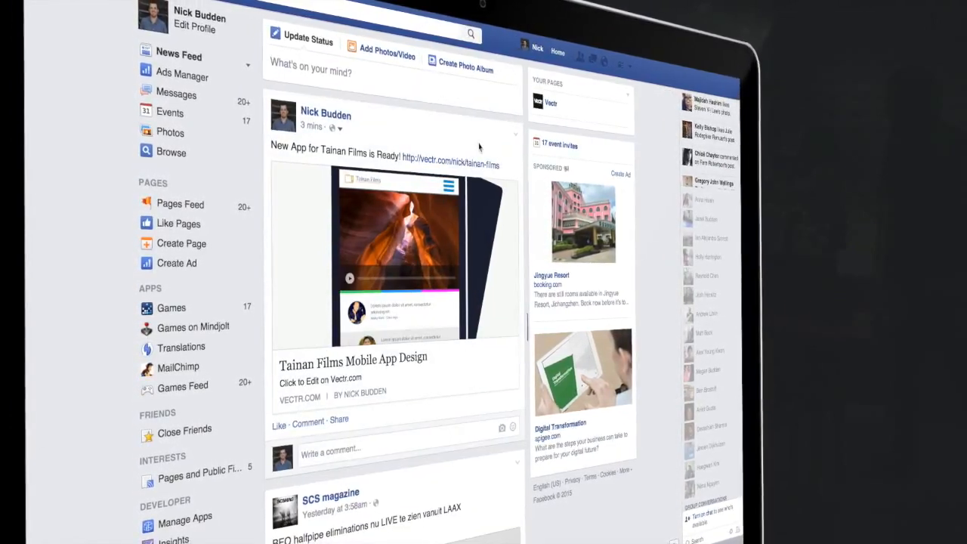